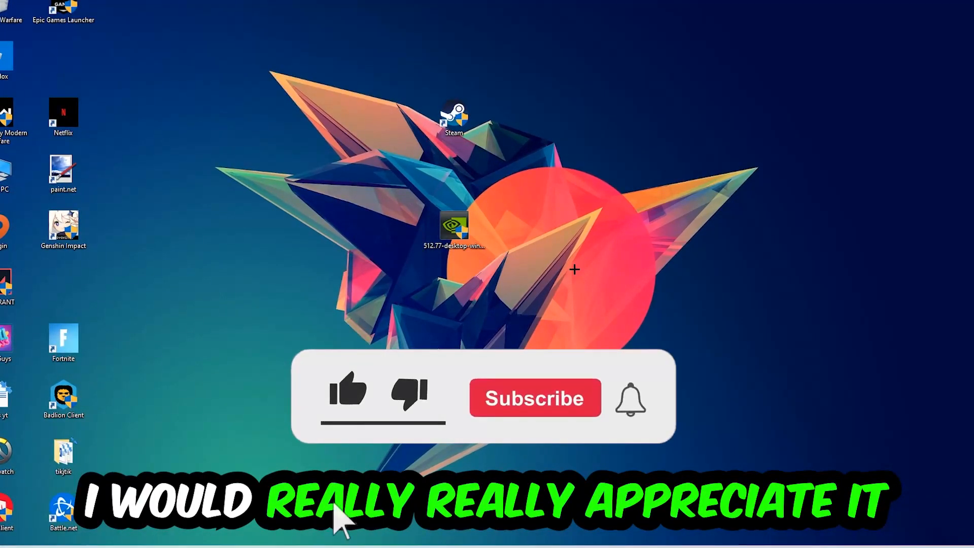
Bring up Task Manager from the taskbar menu, showing the running processes.
click(347, 392)
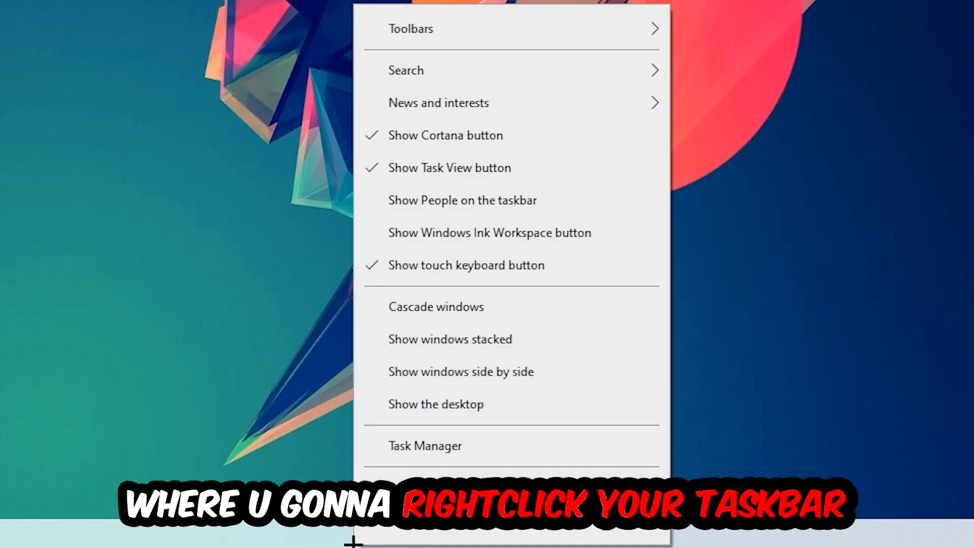
click(425, 445)
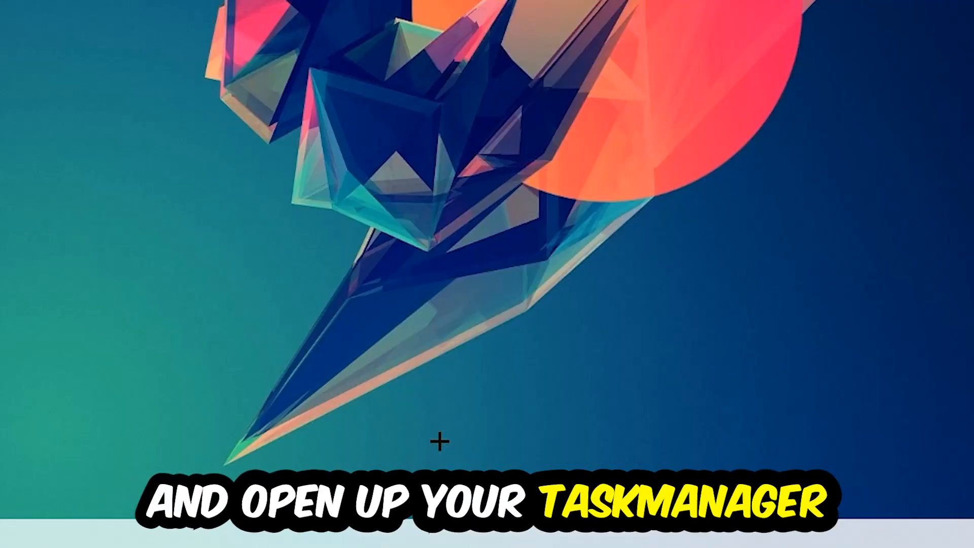
click(233, 538)
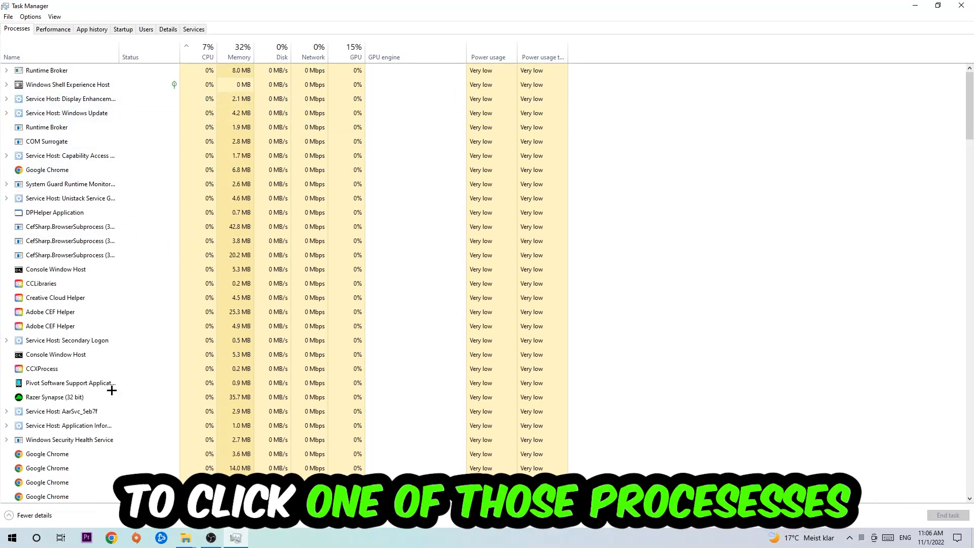
End the Google Chrome process from the Processes list.
click(62, 170)
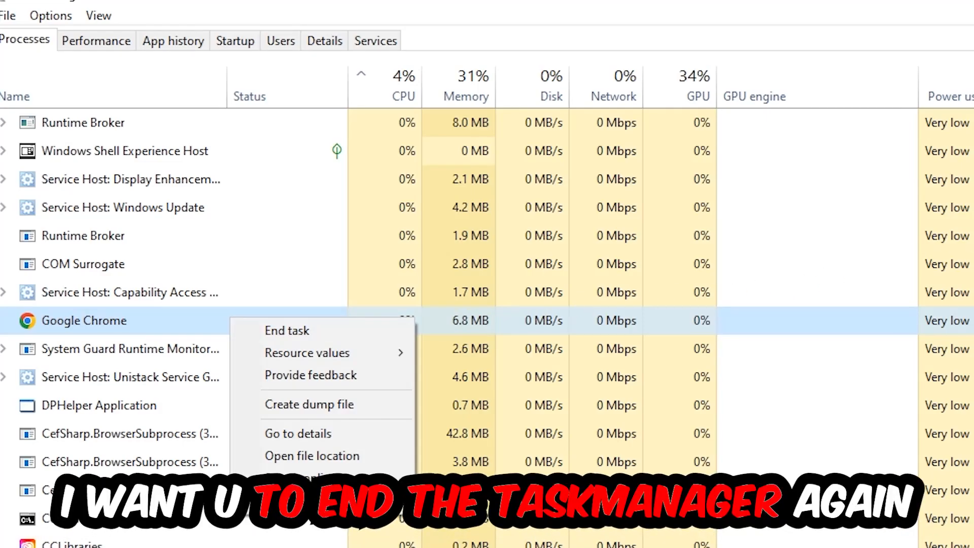
click(288, 329)
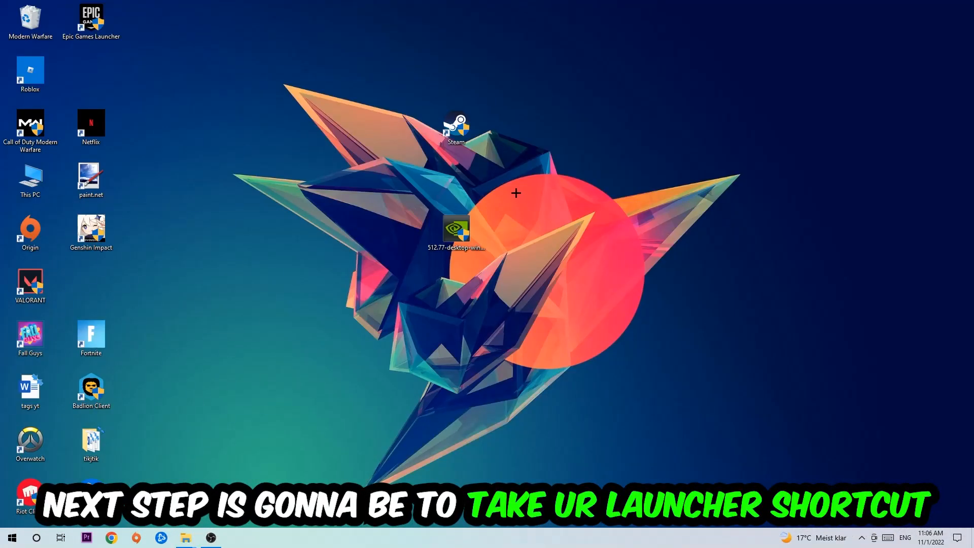
Reposition the Steam desktop shortcut and launch Steam as administrator.
drag(457, 128, 578, 176)
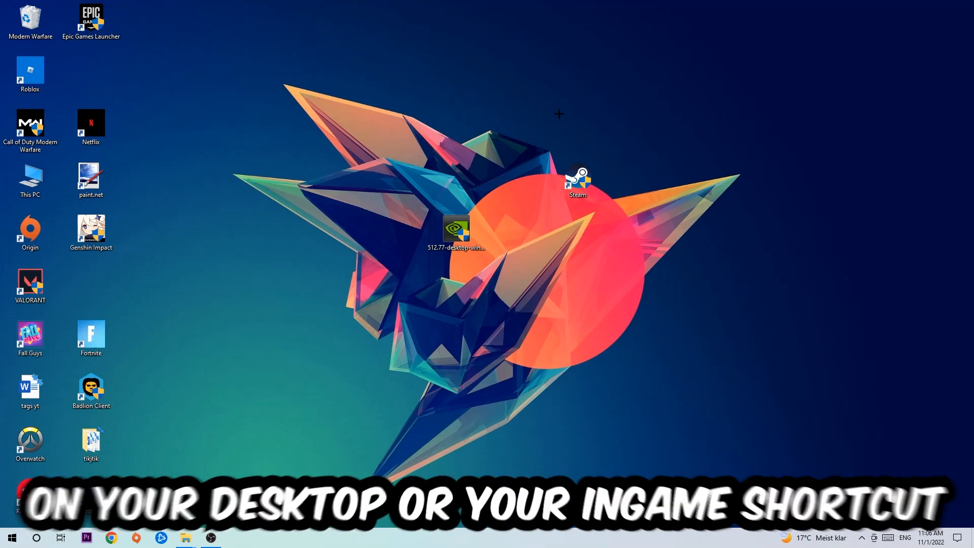
drag(577, 181, 459, 141)
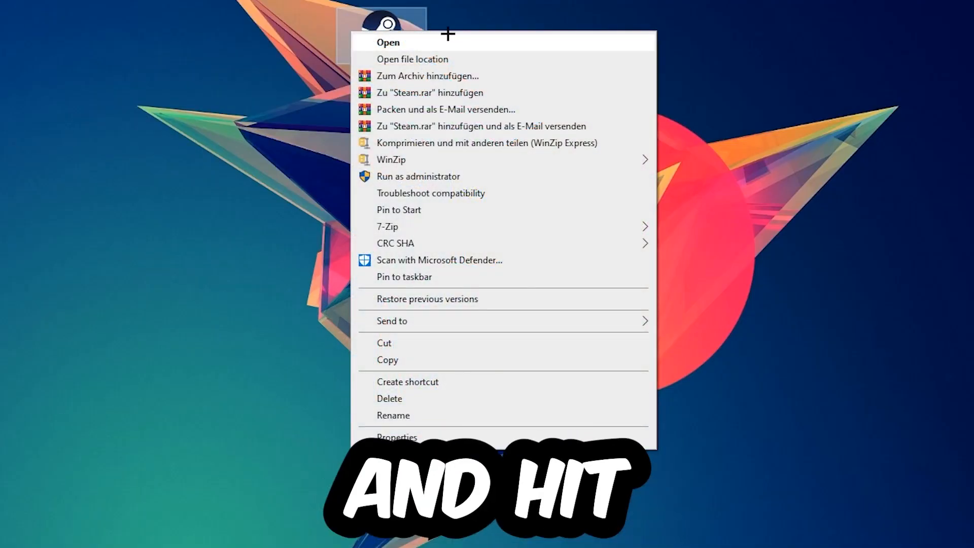
click(418, 175)
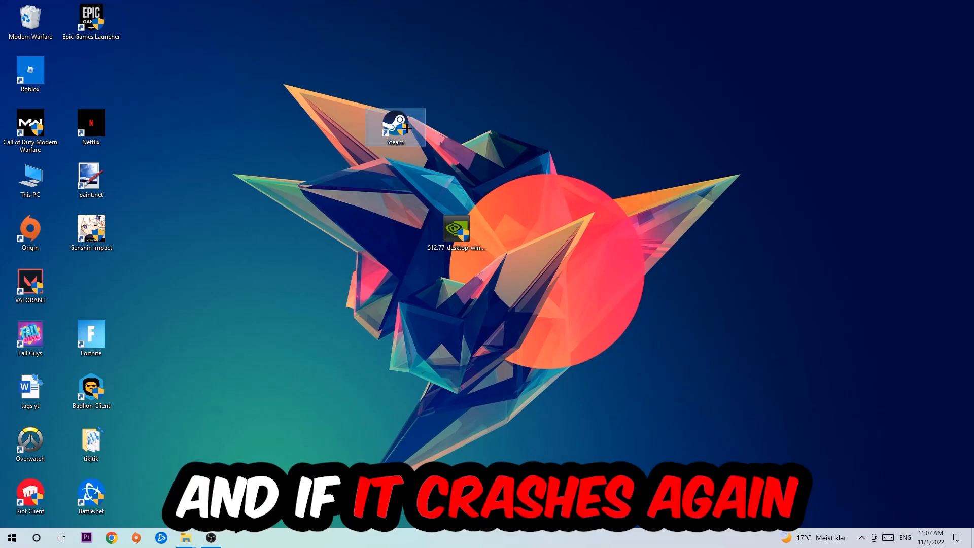
Bring up the Properties dialog of the Steam shortcut.
right_click(395, 127)
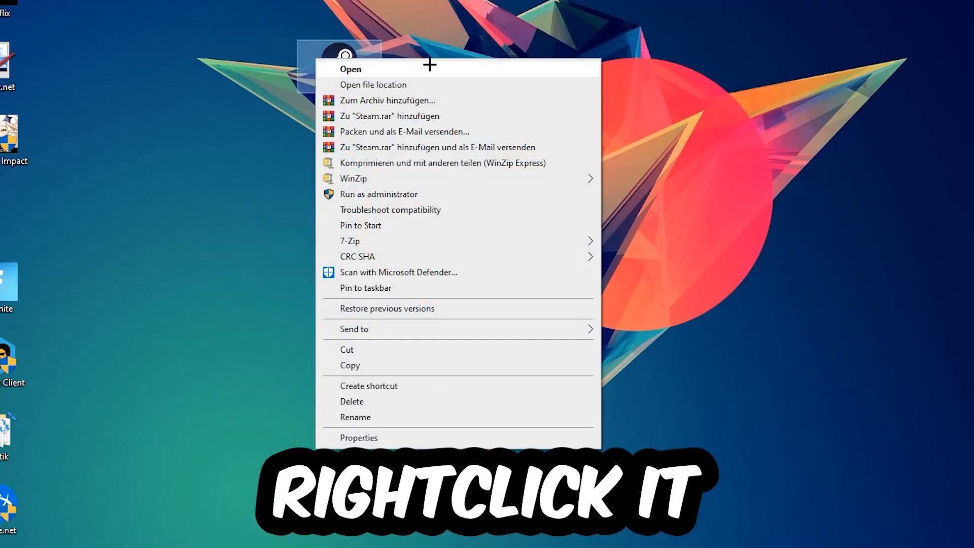
click(359, 437)
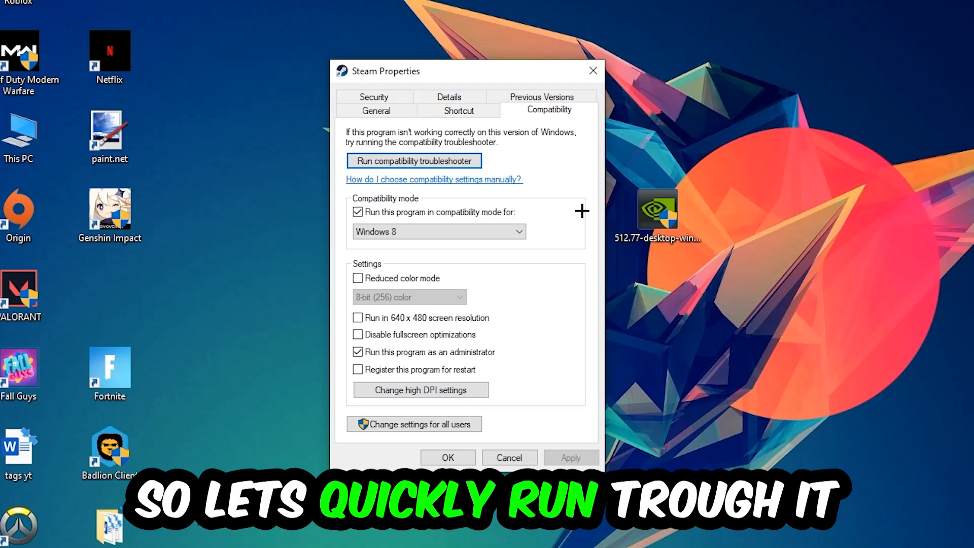
mouse_move(416, 217)
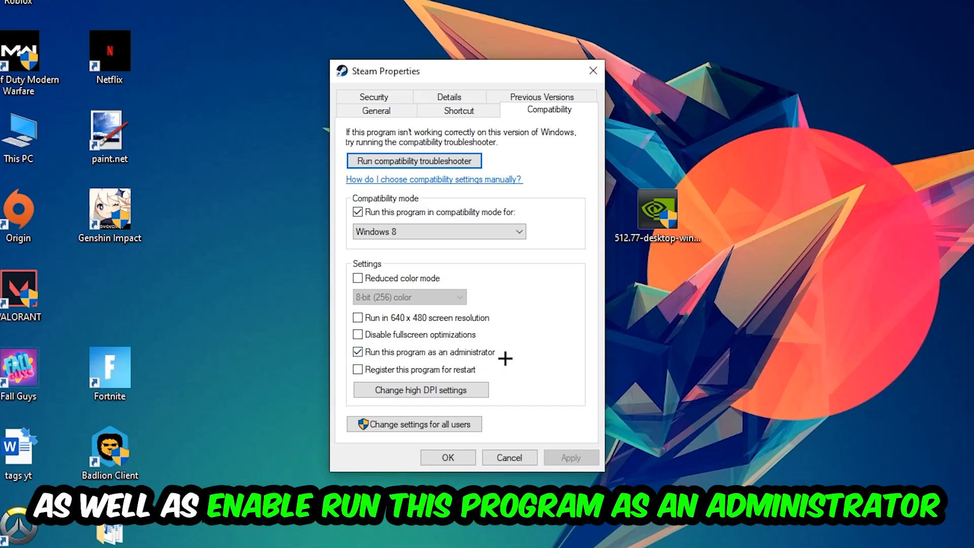
Apply Windows 8 compatibility mode with Run as administrator and confirm with OK.
click(447, 457)
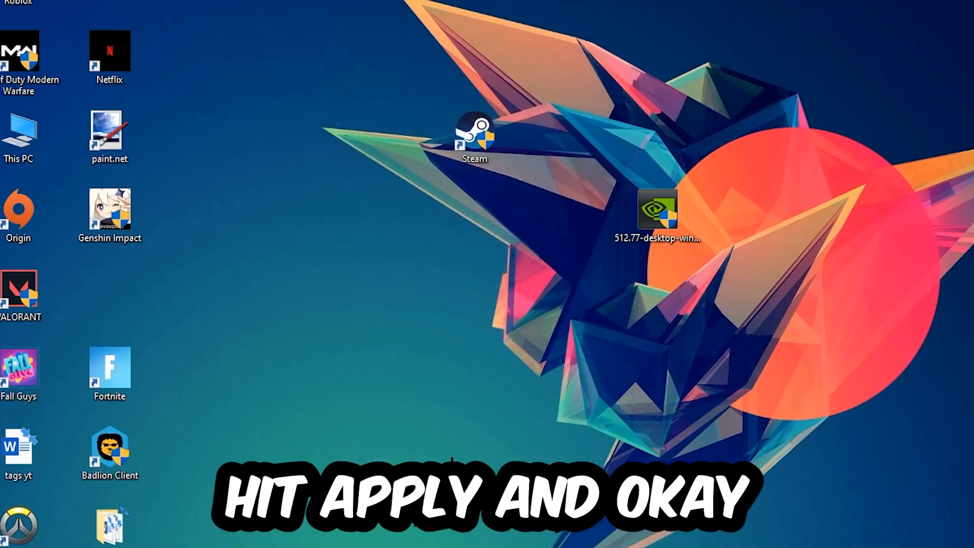